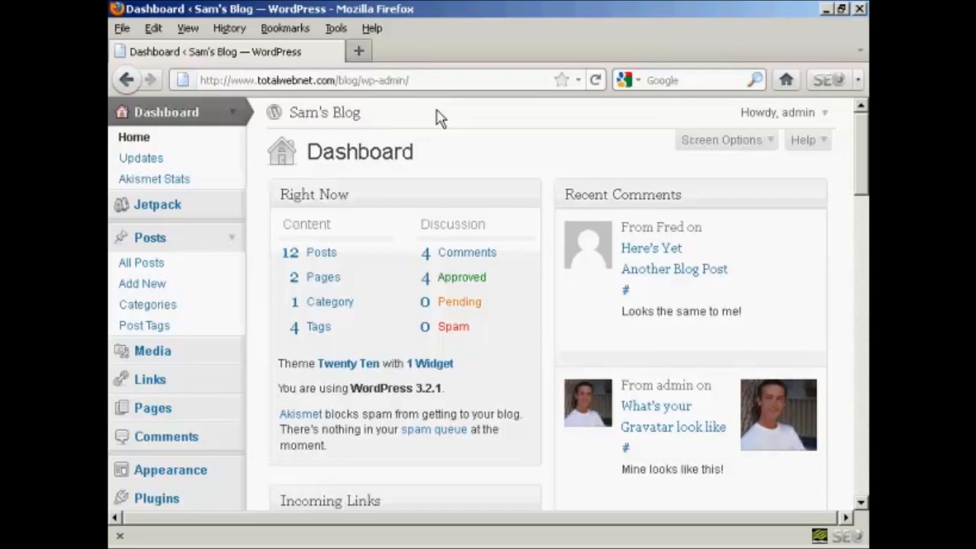
mouse_move(866, 157)
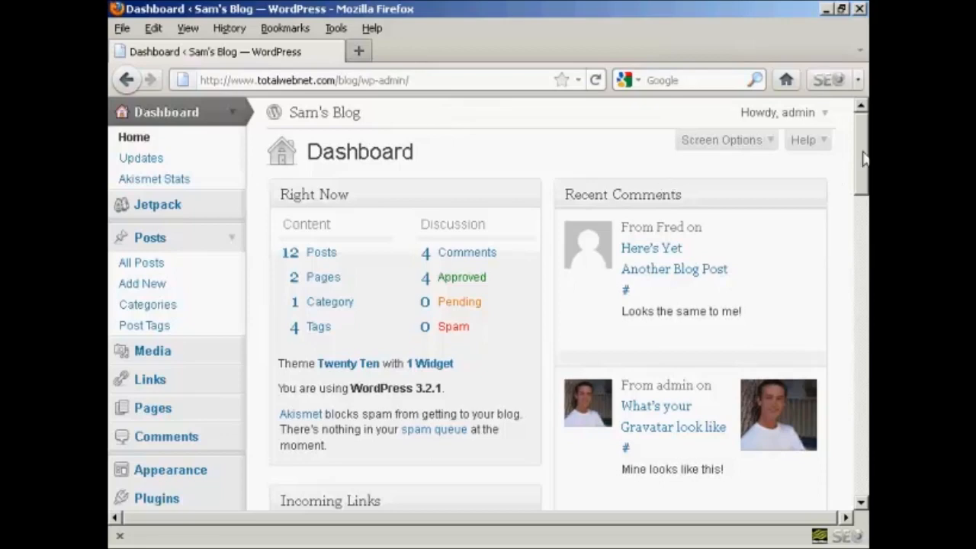
Open Sam's Blog General Settings and scroll to the timezone and date format options.
scroll("down", 3)
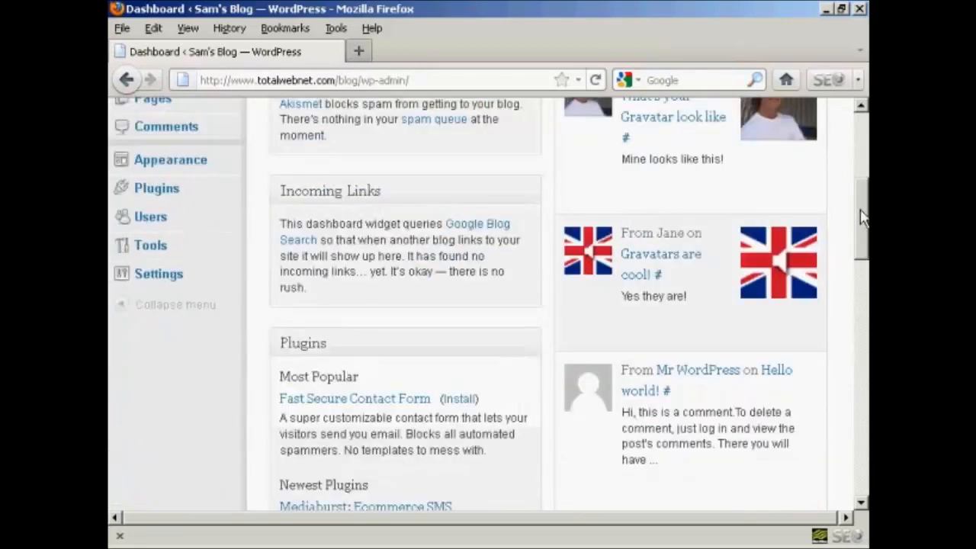
left_click(159, 264)
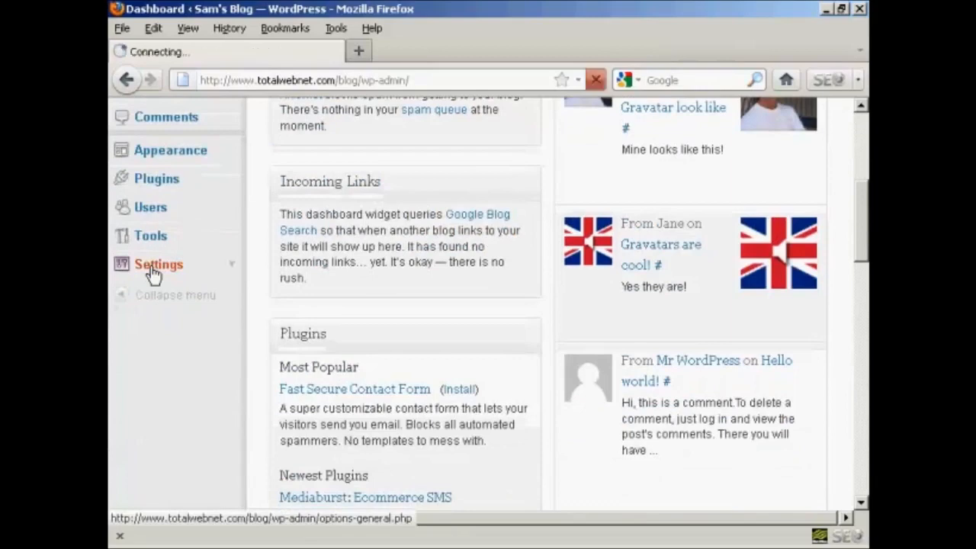
left_click(158, 264)
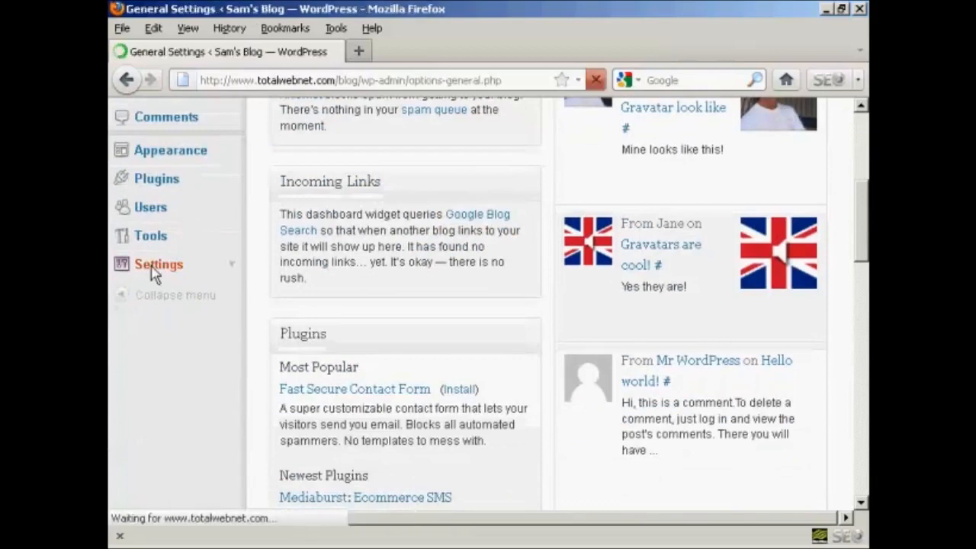
left_click(157, 264)
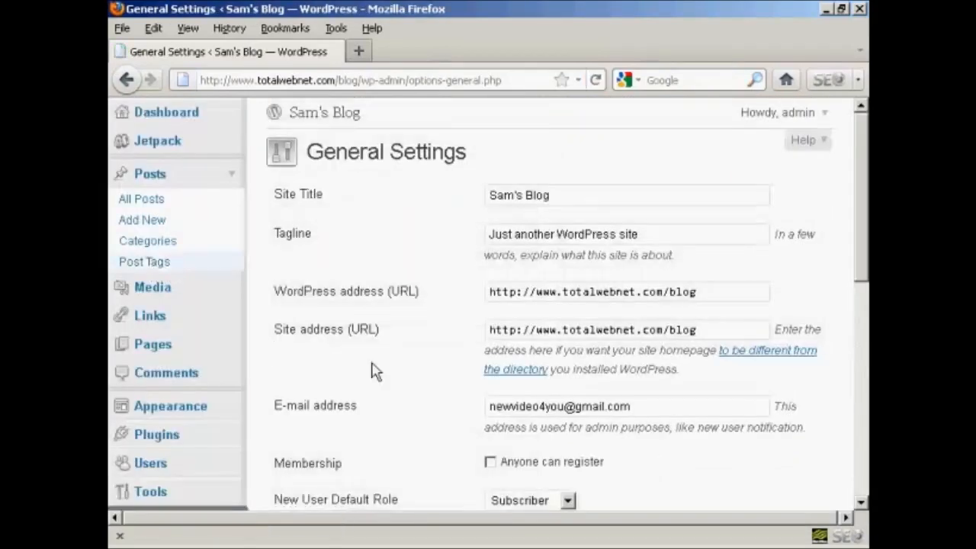
scroll("down", 3)
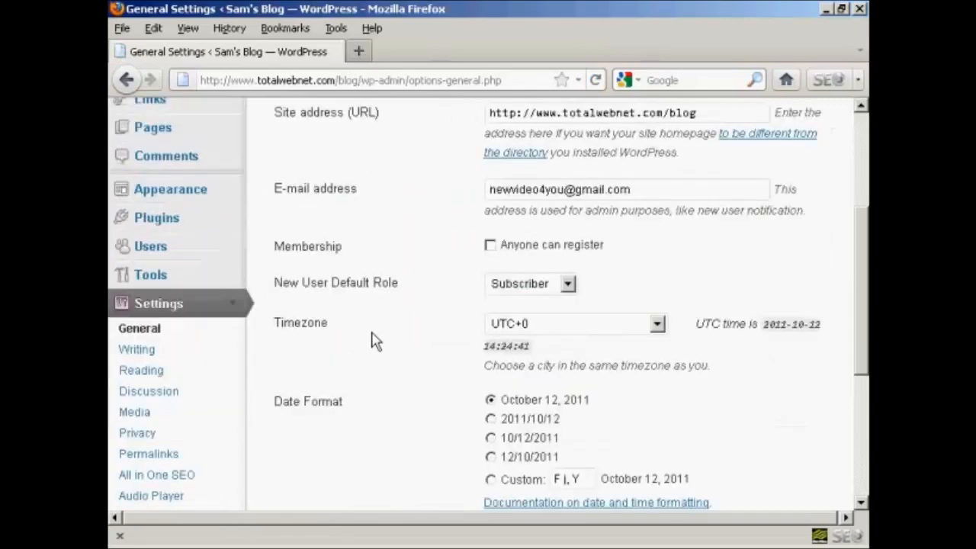
scroll("down", 3)
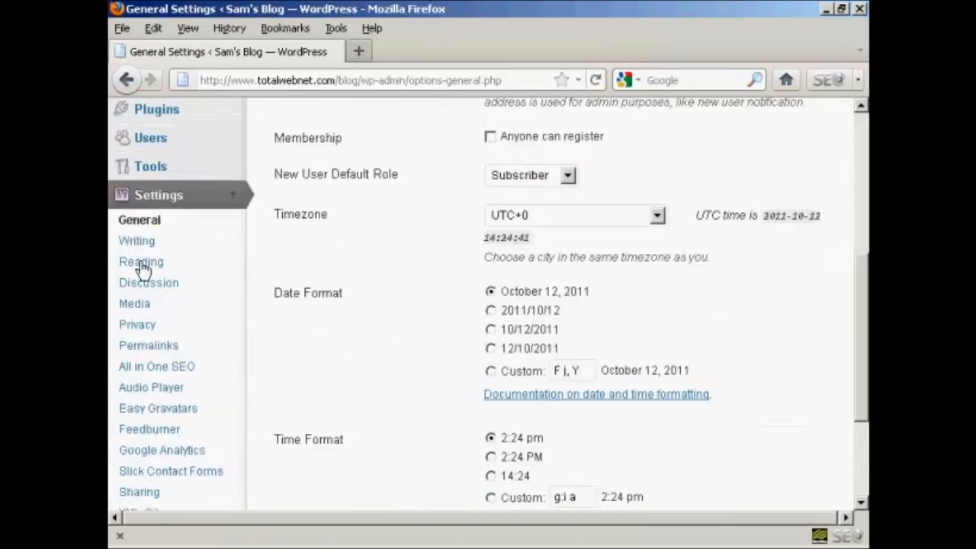
mouse_move(140, 261)
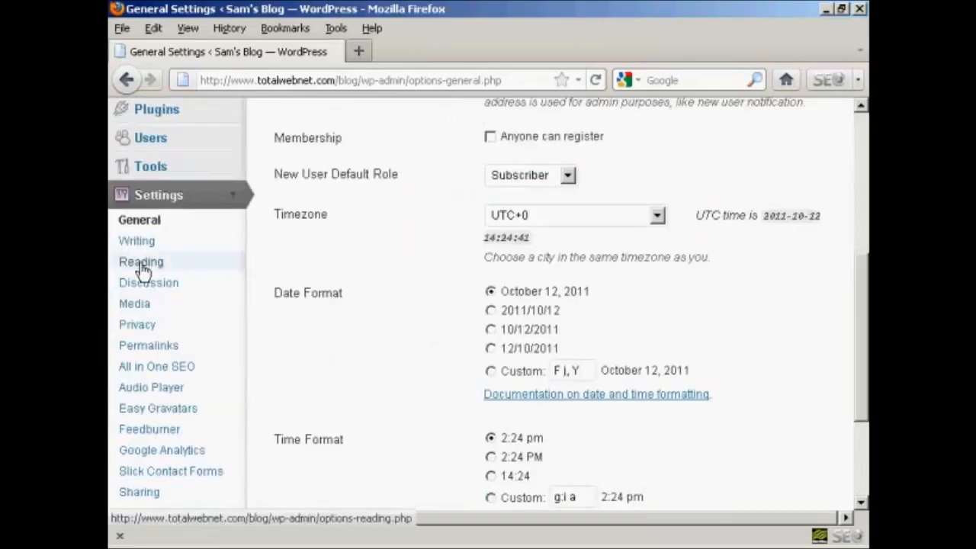
Open Reading Settings and choose 'A static page' for what the front page displays.
left_click(140, 261)
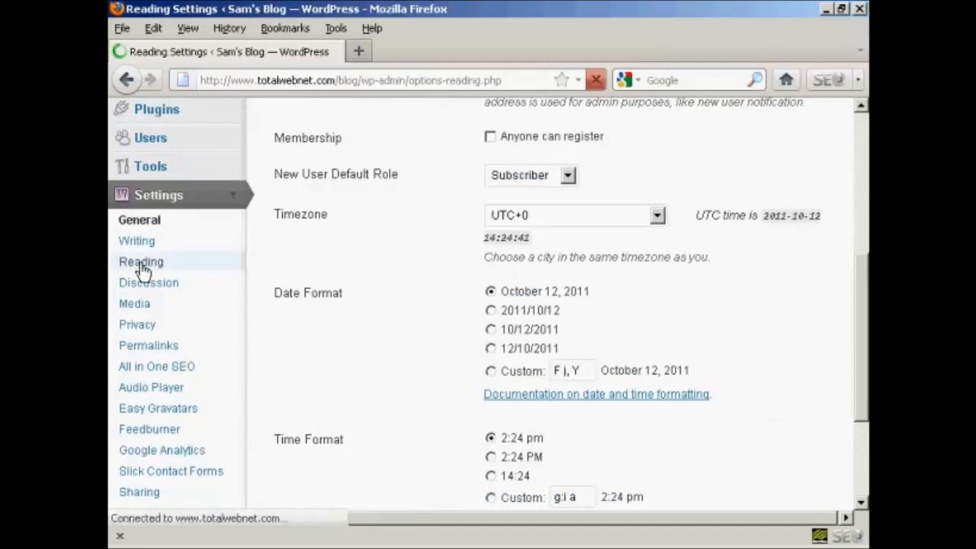
left_click(140, 262)
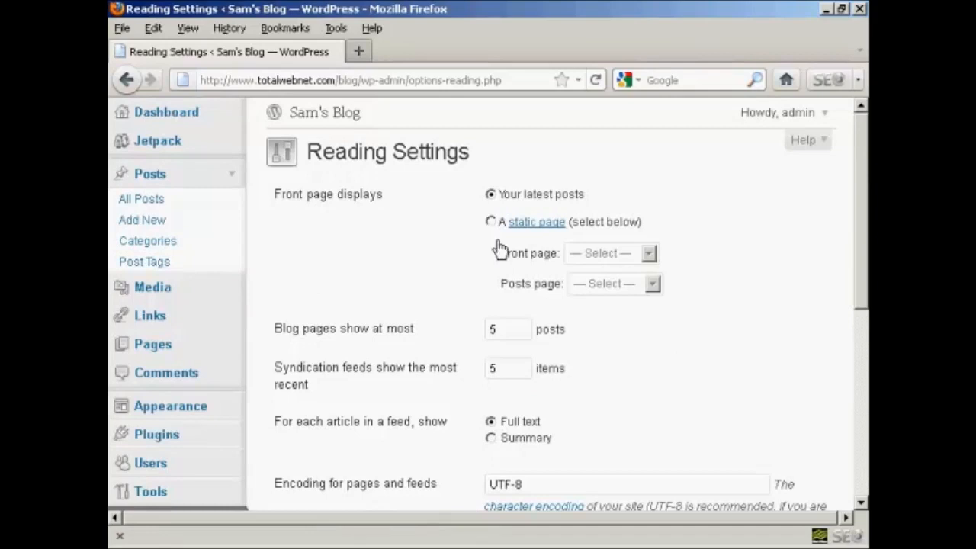
left_click(491, 222)
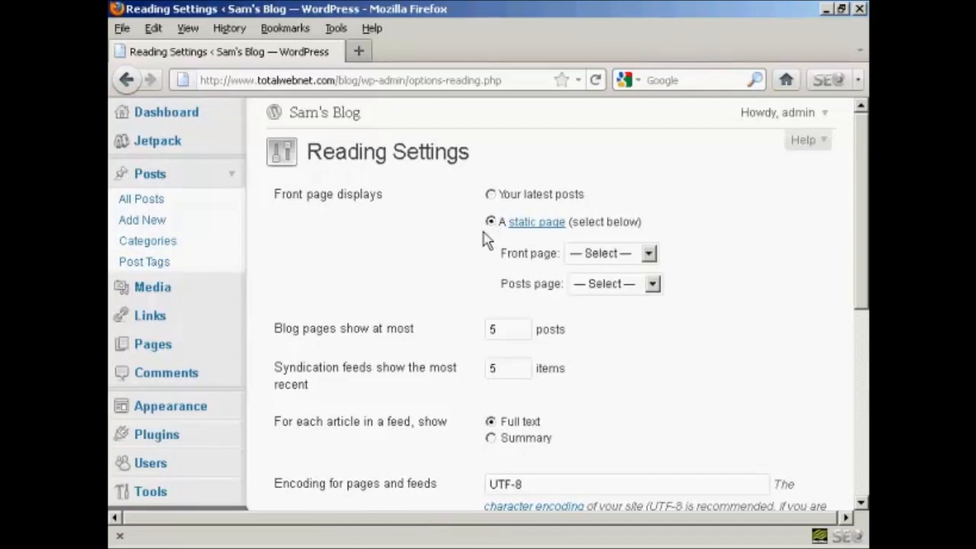
mouse_move(479, 240)
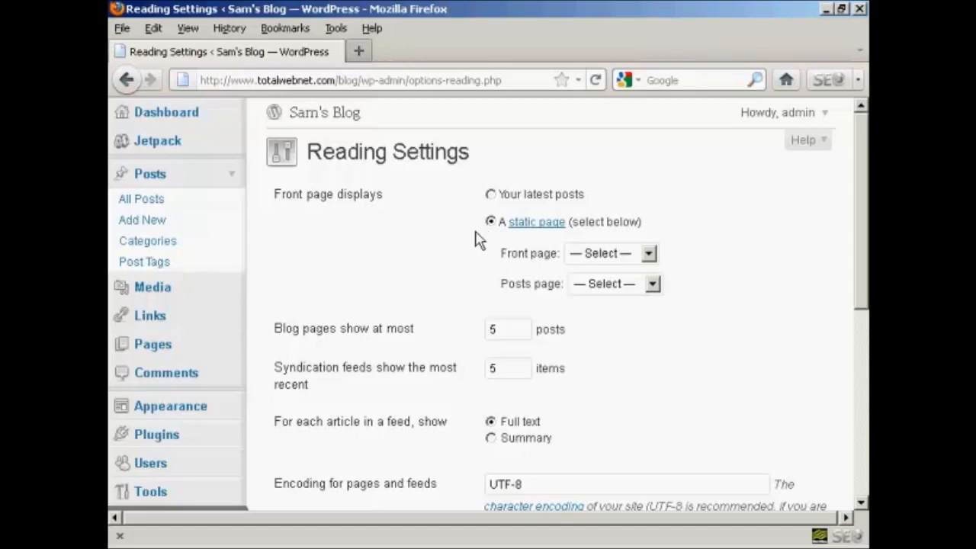
mouse_move(723, 322)
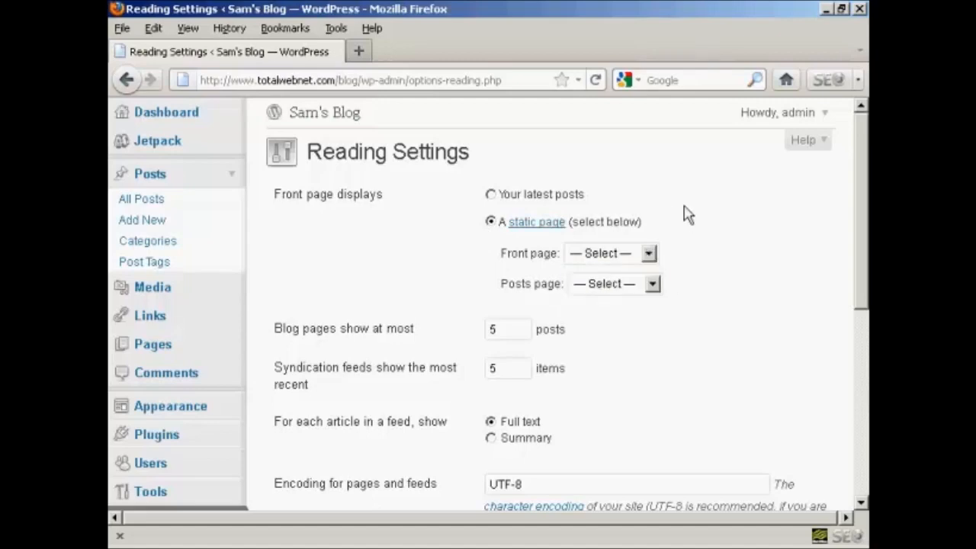
mouse_move(532, 231)
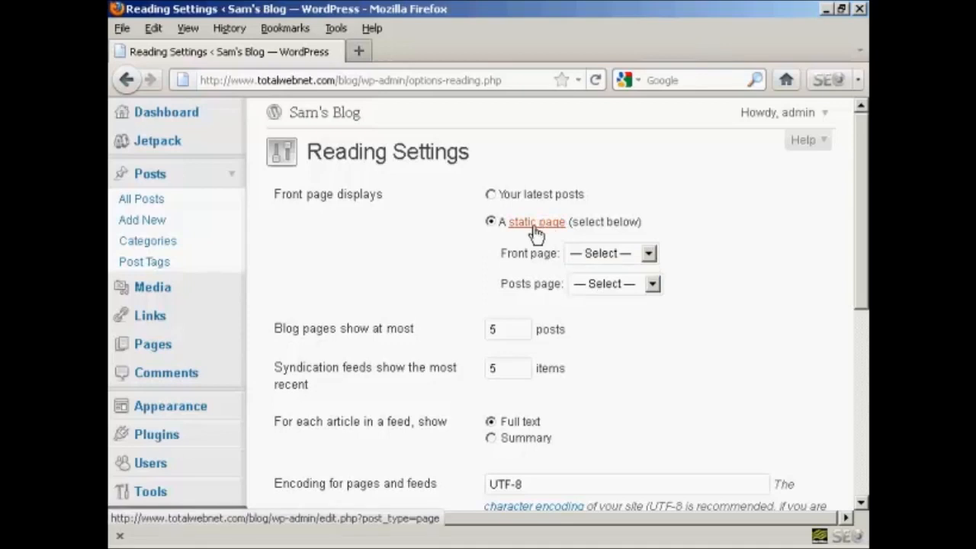
Follow the 'static page' link to the Pages list showing Sample Page and Contact.
left_click(536, 221)
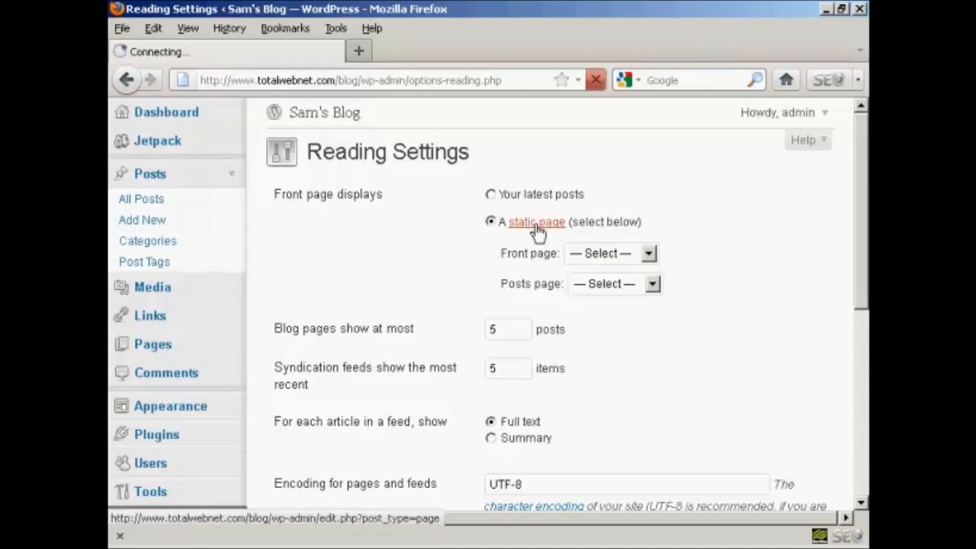
left_click(537, 222)
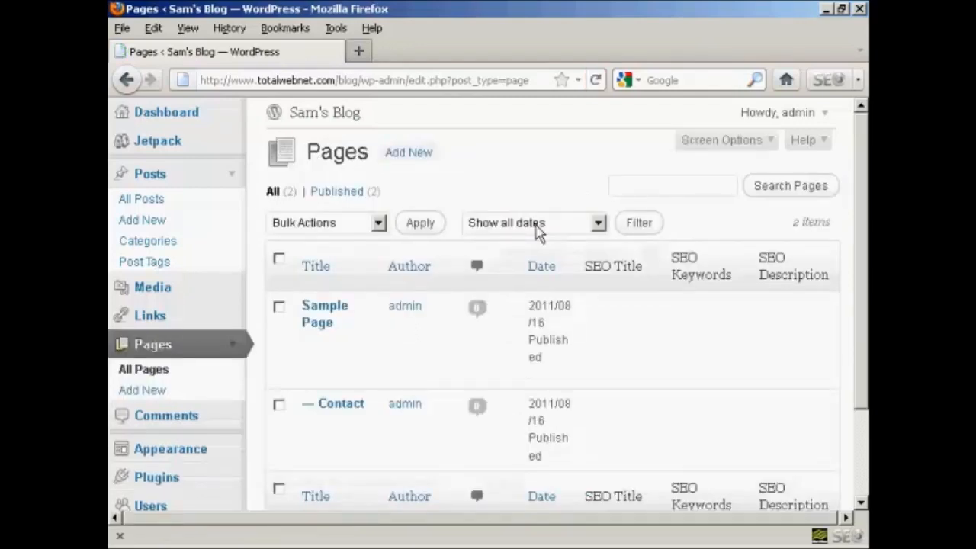
mouse_move(342, 173)
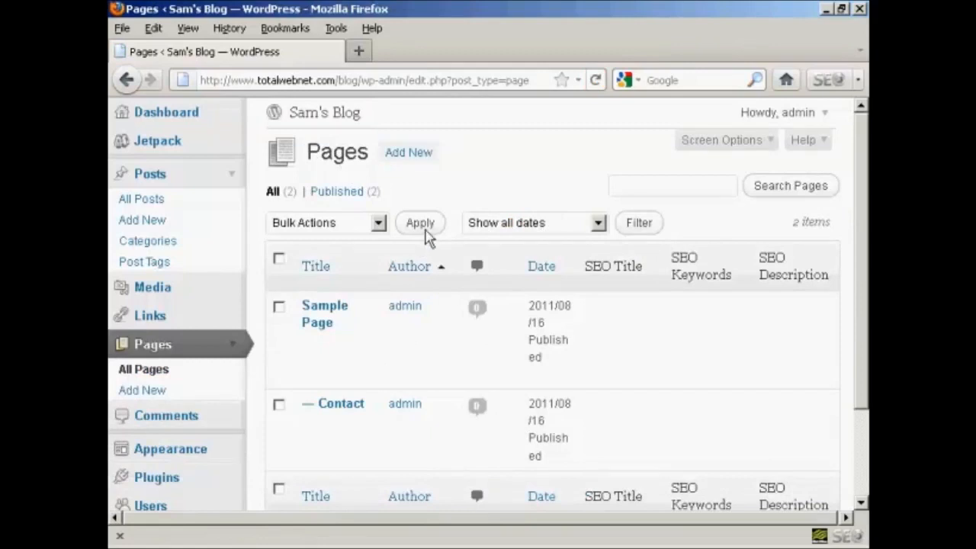
mouse_move(143, 359)
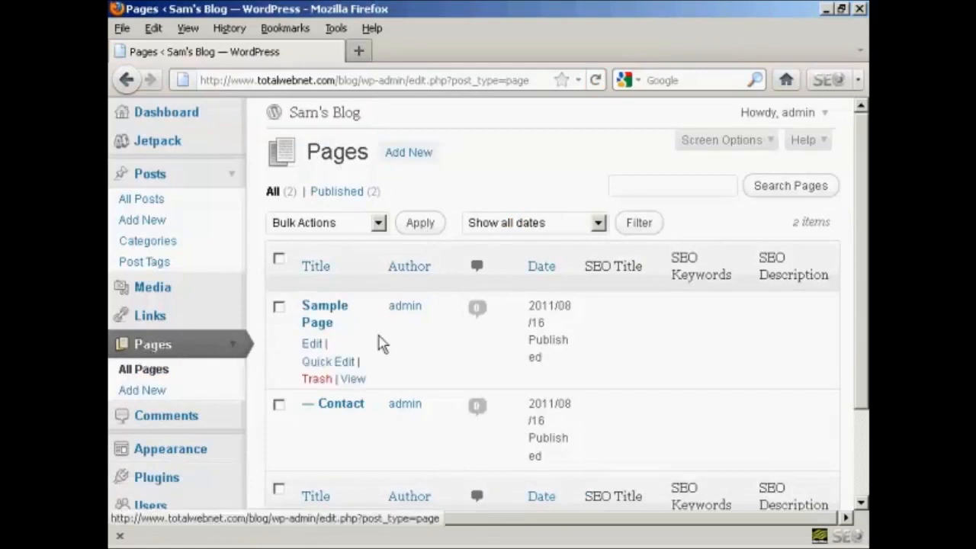
mouse_move(410, 153)
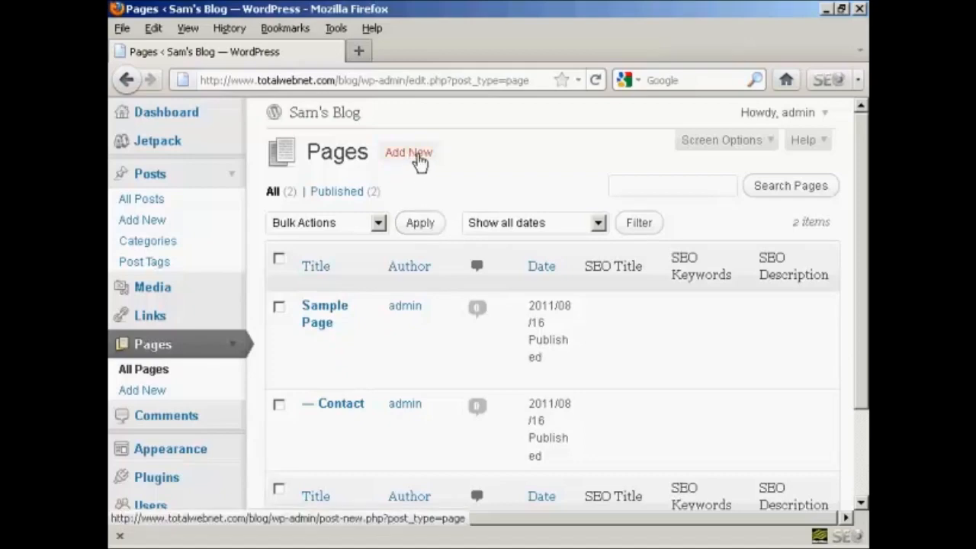
Add a new page titled My Homepage with body text about being the static home page.
left_click(408, 152)
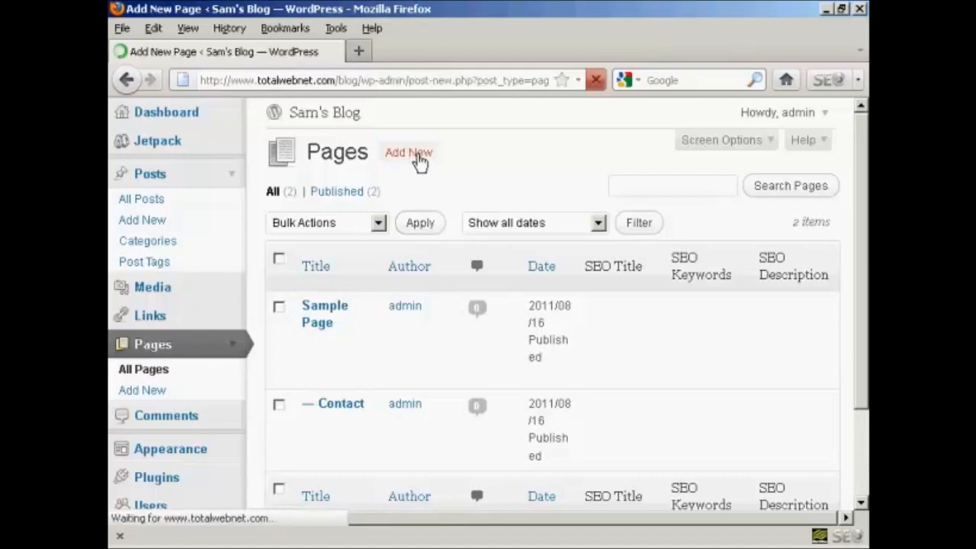
left_click(407, 152)
type("My Homepag")
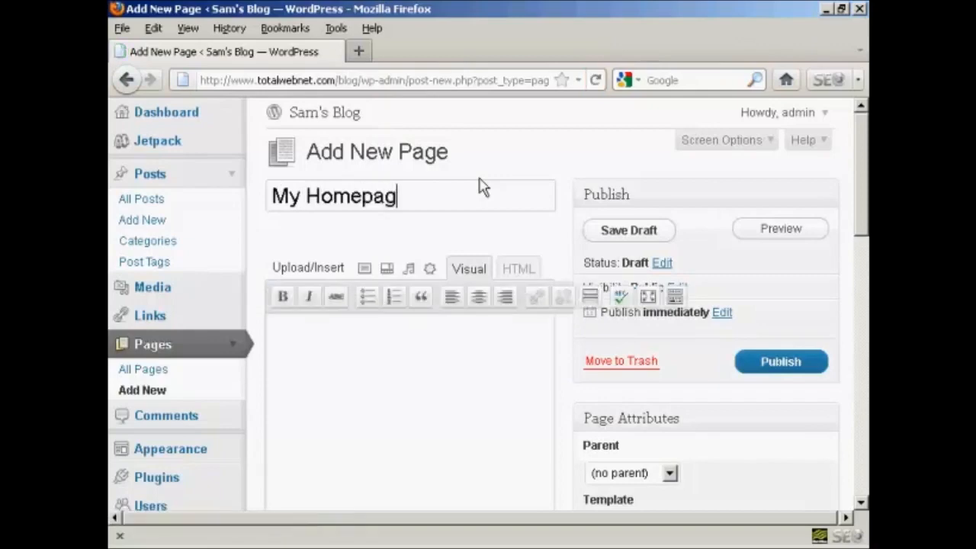
type("e")
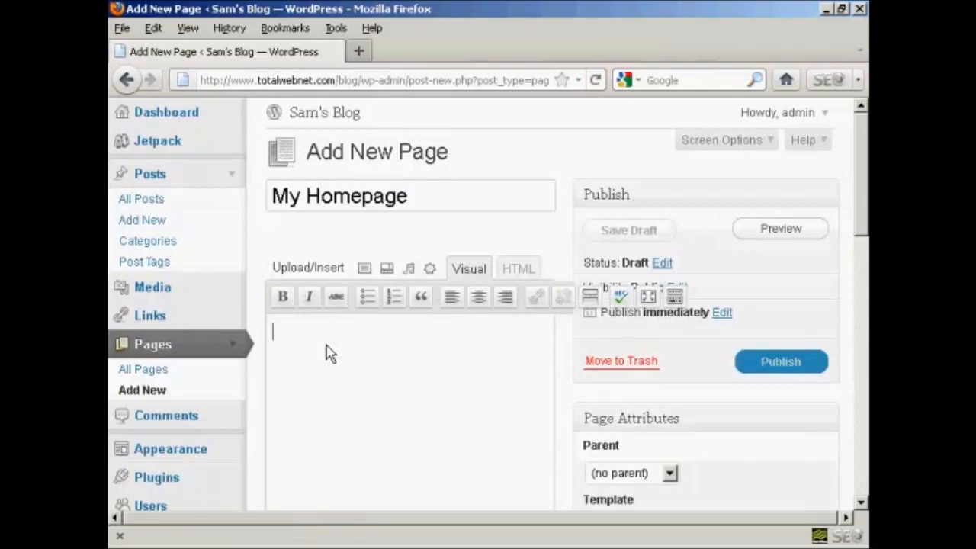
type("This is my static home page.  I'll be adding m")
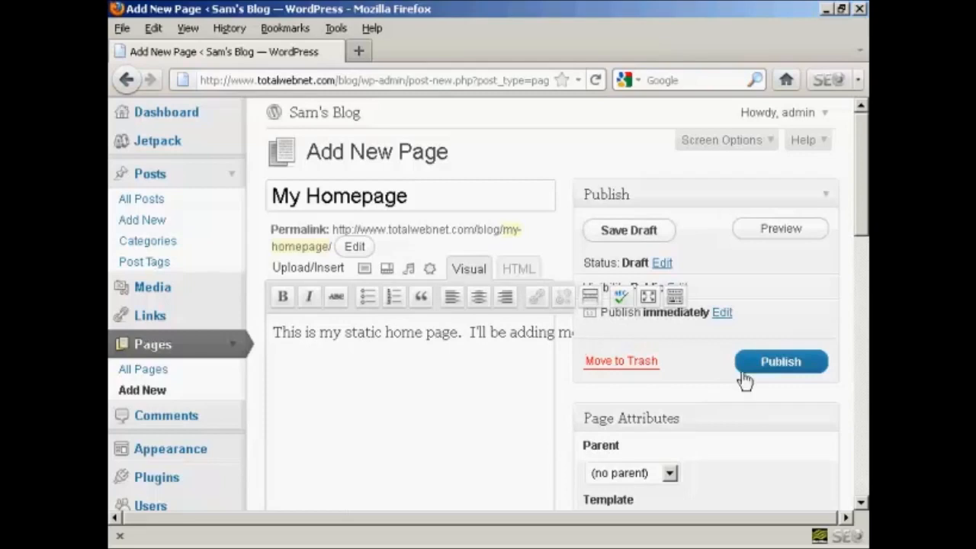
left_click(780, 361)
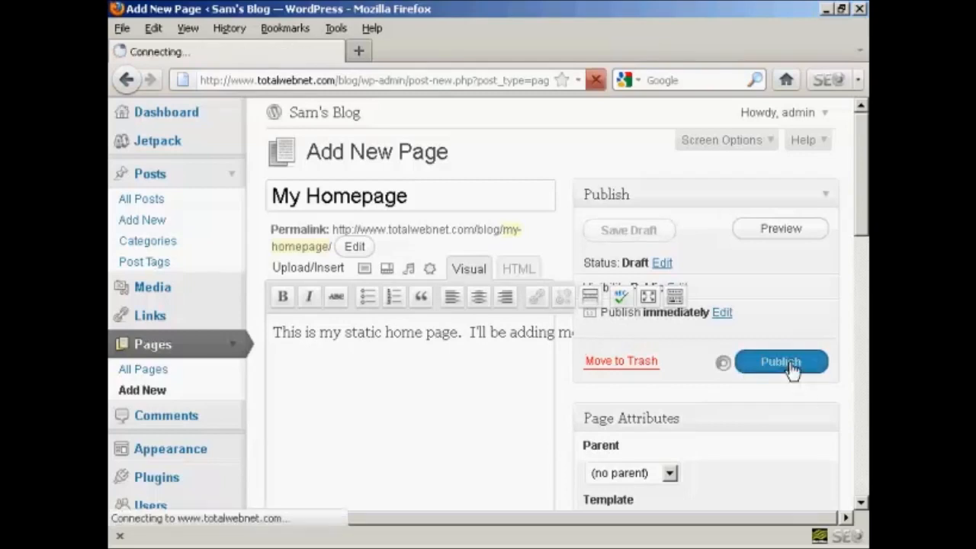
Publish the My Homepage page publicly, dated Oct 12, 2011.
left_click(781, 361)
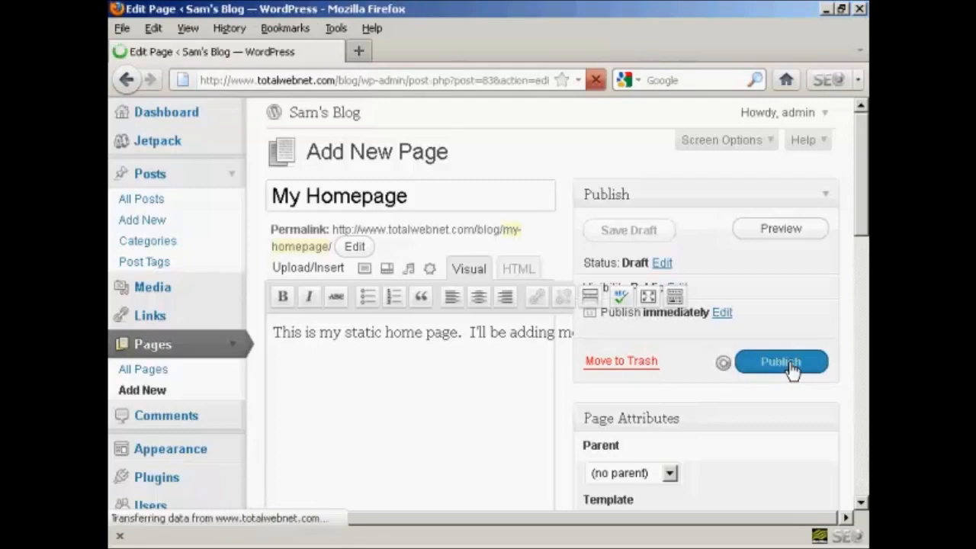
left_click(781, 361)
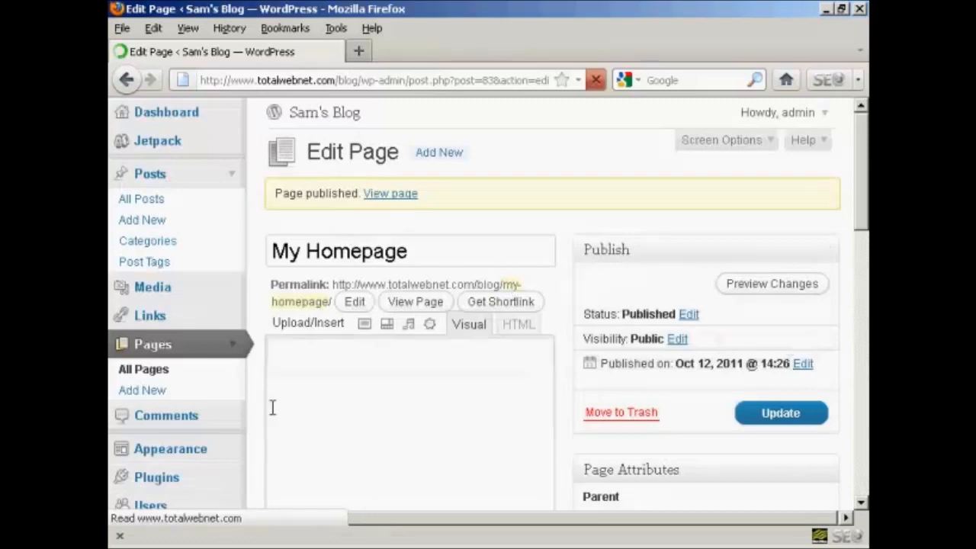
mouse_move(627, 313)
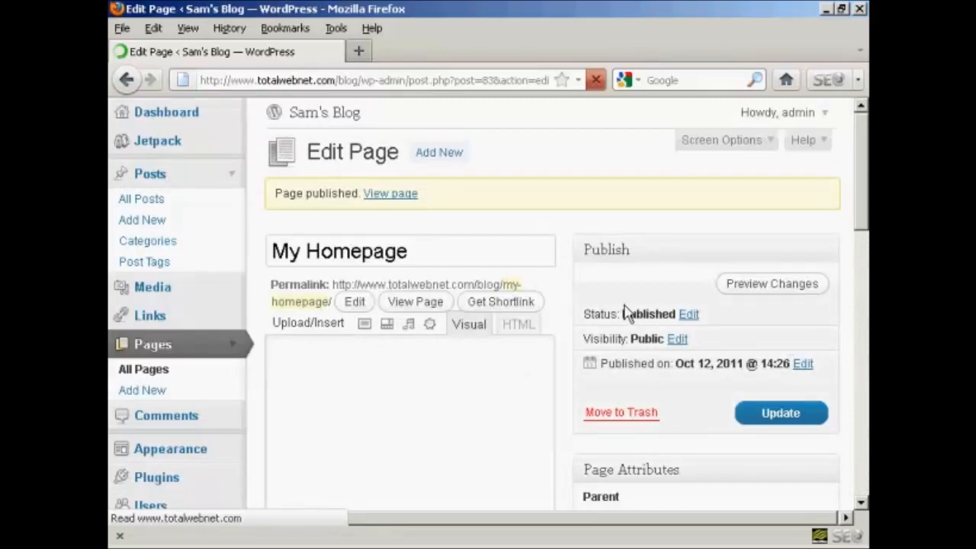
scroll("down", 3)
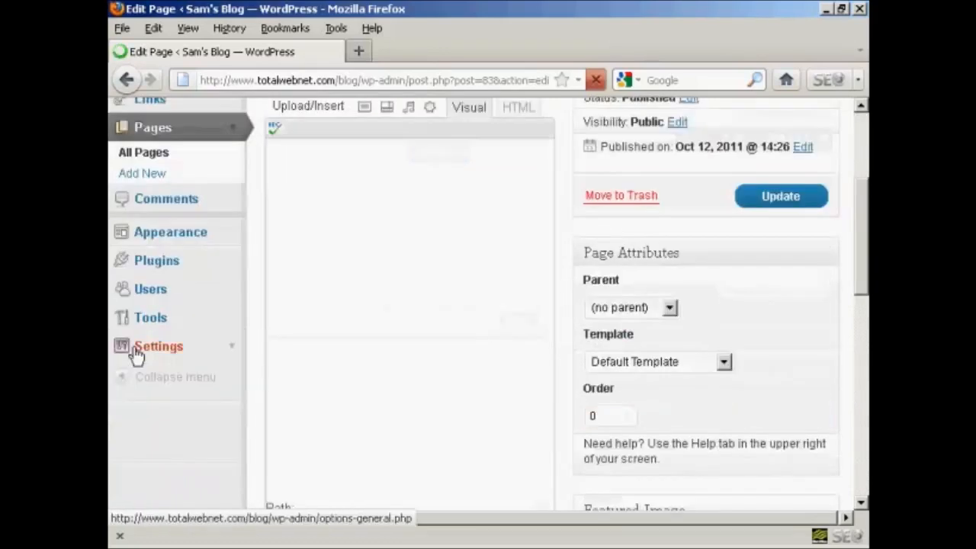
In Reading Settings, set the front page to a static page and select My Homepage.
left_click(158, 346)
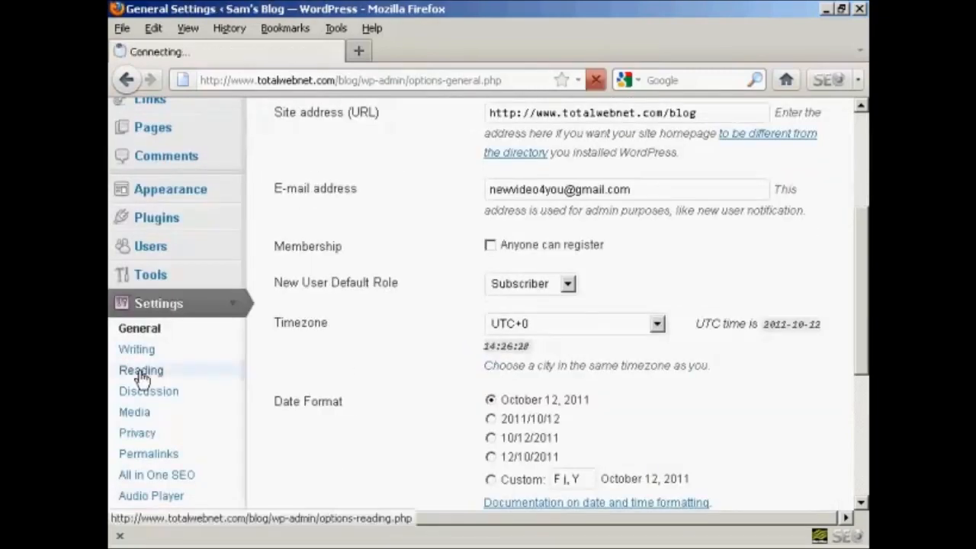
left_click(140, 370)
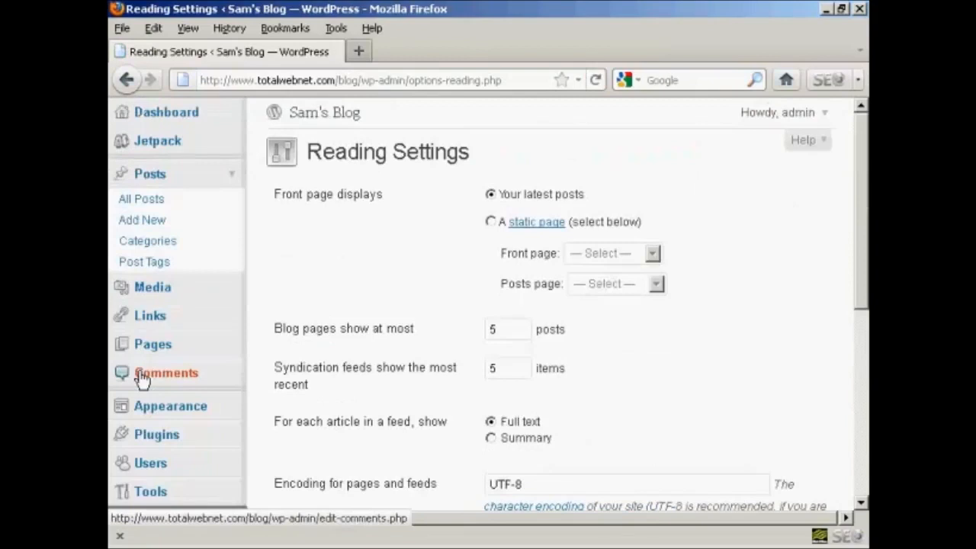
left_click(488, 222)
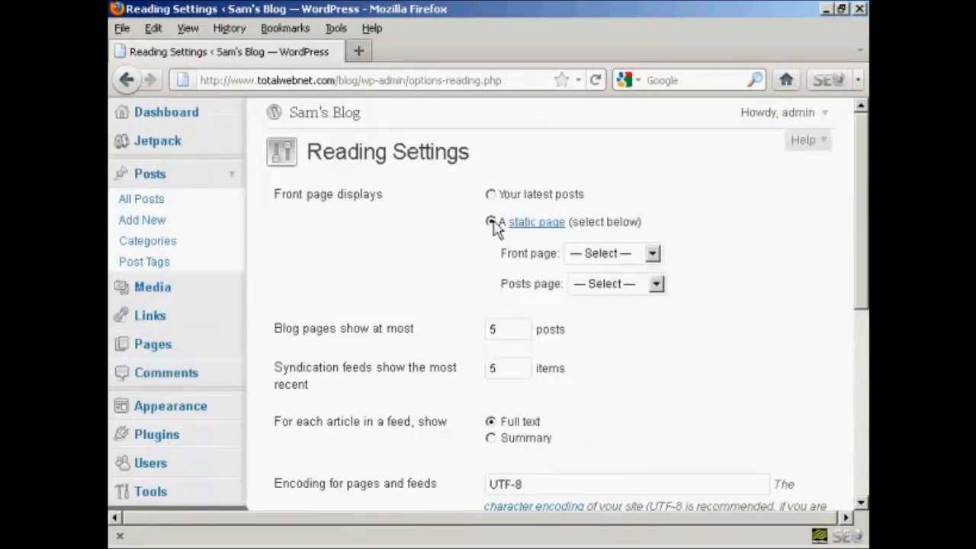
left_click(489, 221)
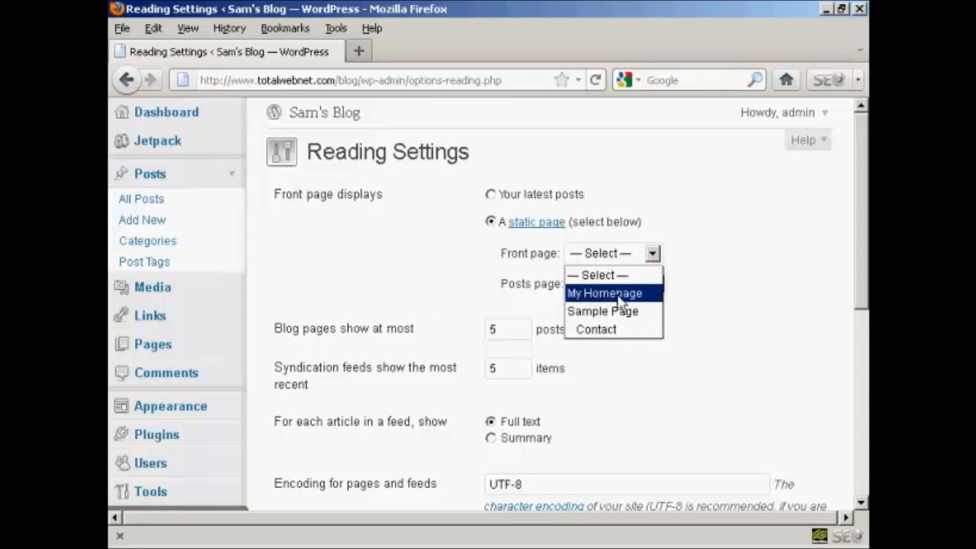
left_click(603, 293)
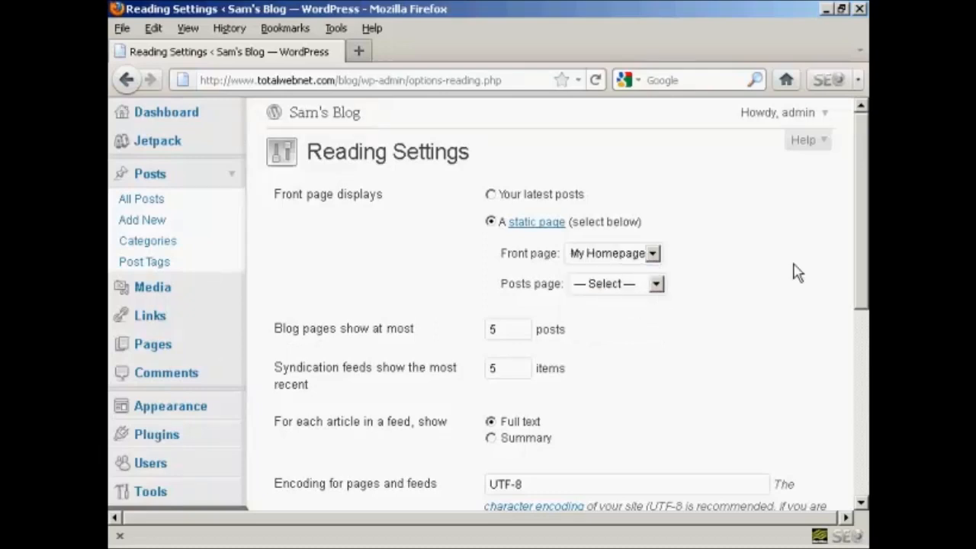
scroll("down", 3)
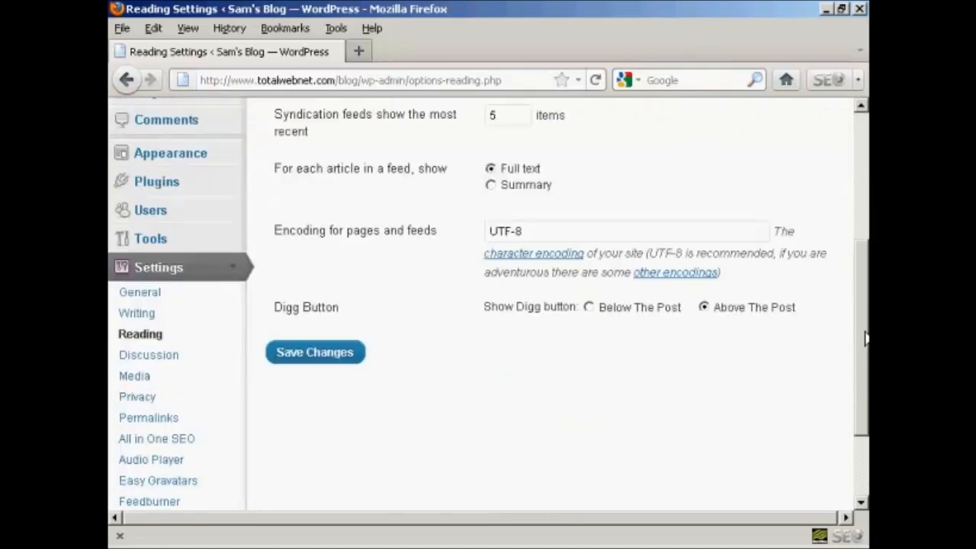
Save Changes so My Homepage is stored as the static front page.
left_click(316, 348)
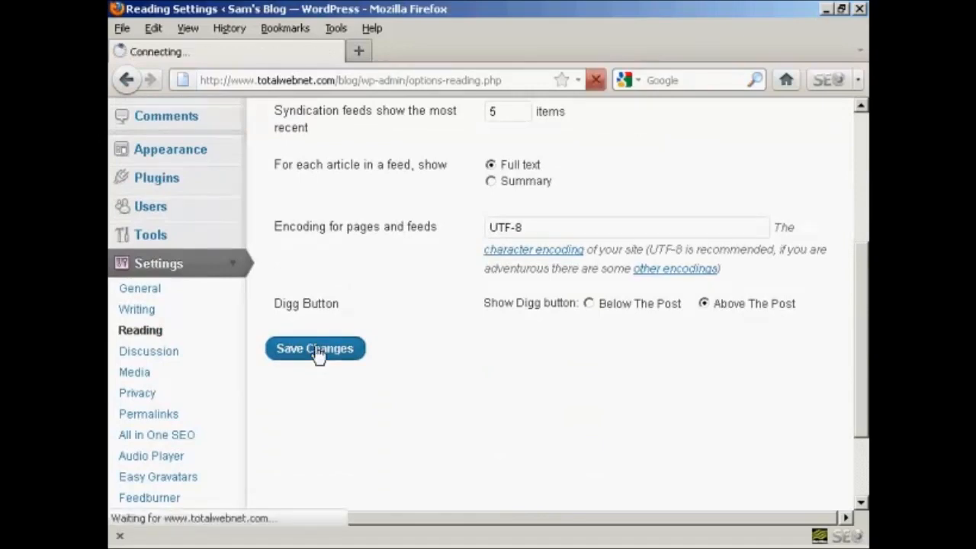
left_click(315, 349)
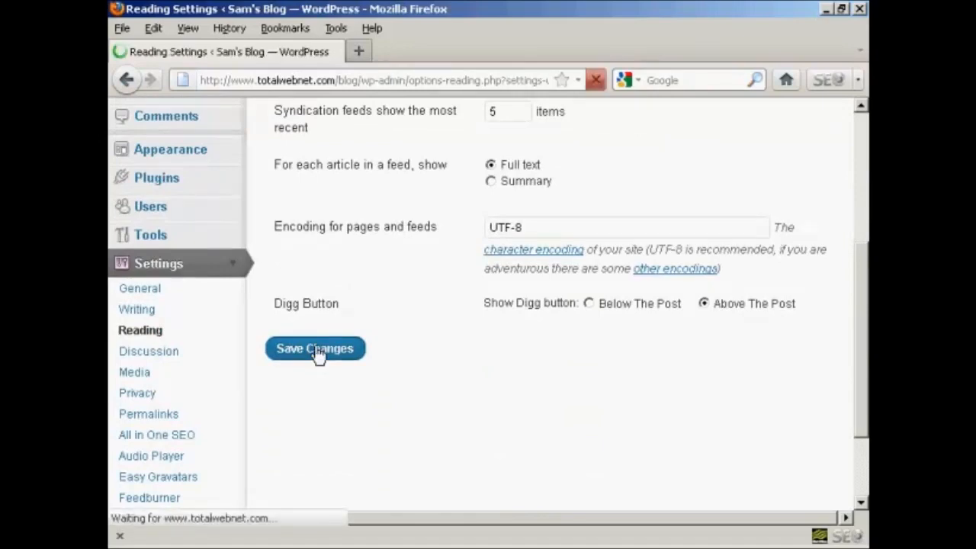
left_click(315, 348)
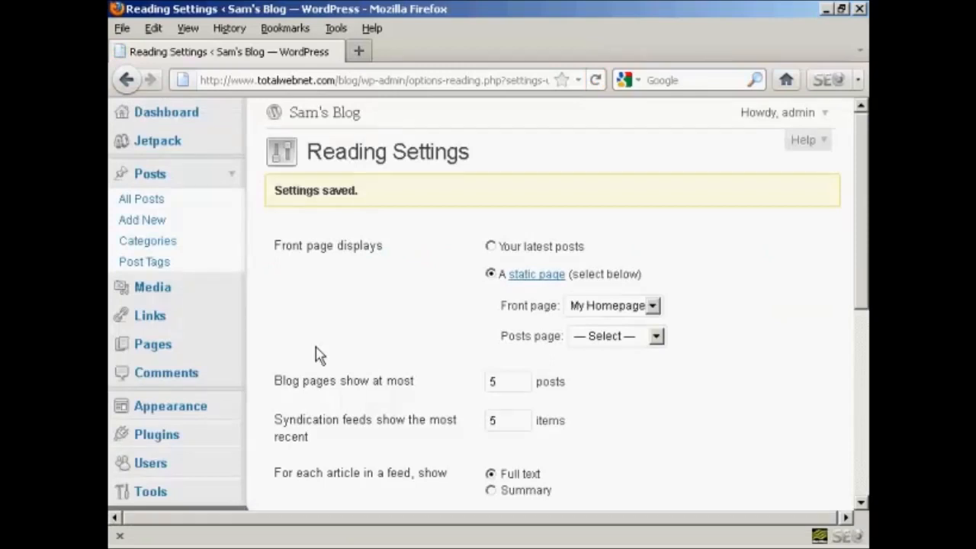
mouse_move(320, 119)
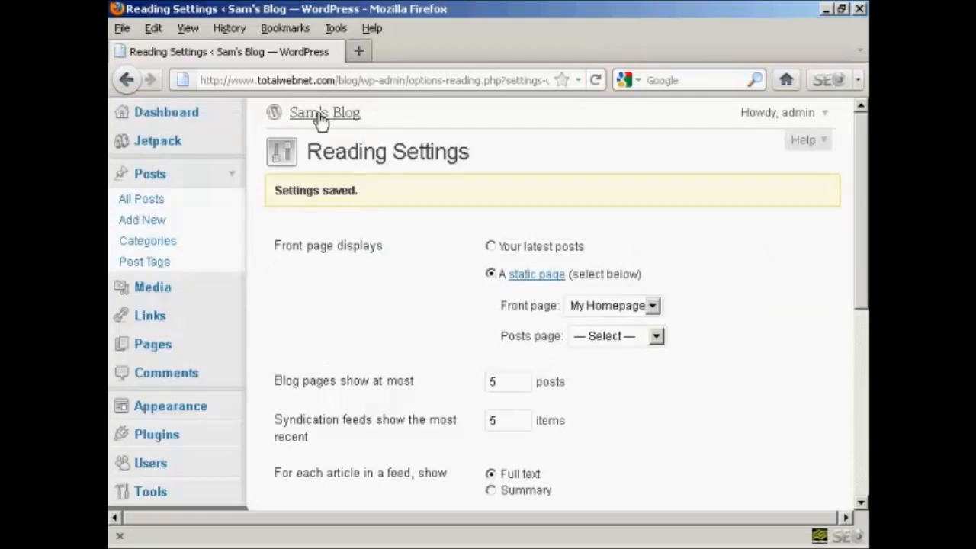
Visit Sam's Blog live site and view My Homepage shown as the front page.
left_click(324, 112)
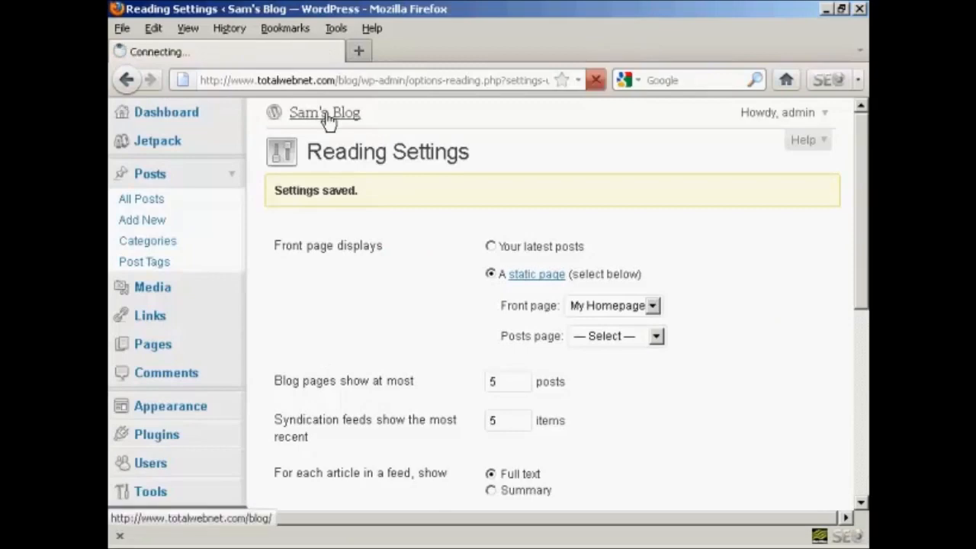
left_click(324, 112)
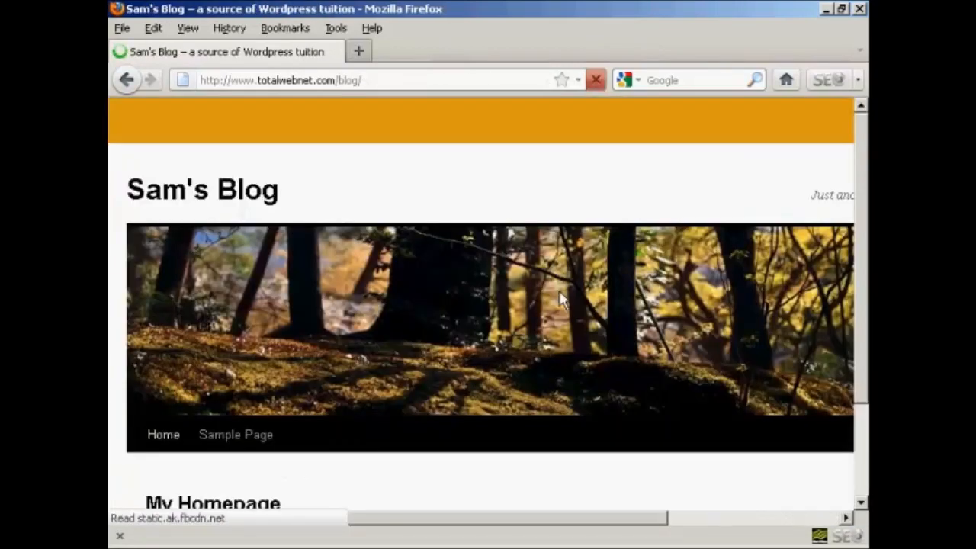
scroll("down", 3)
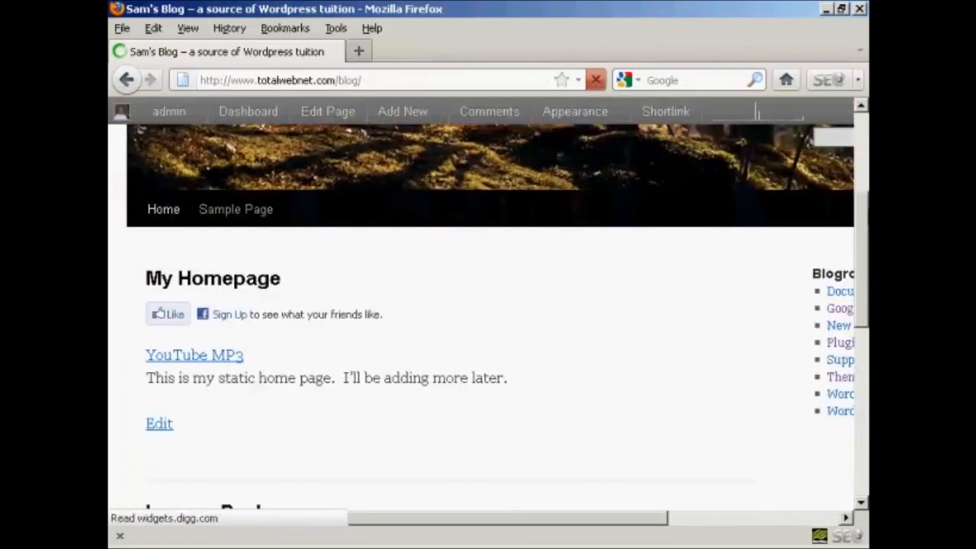
scroll("down", 3)
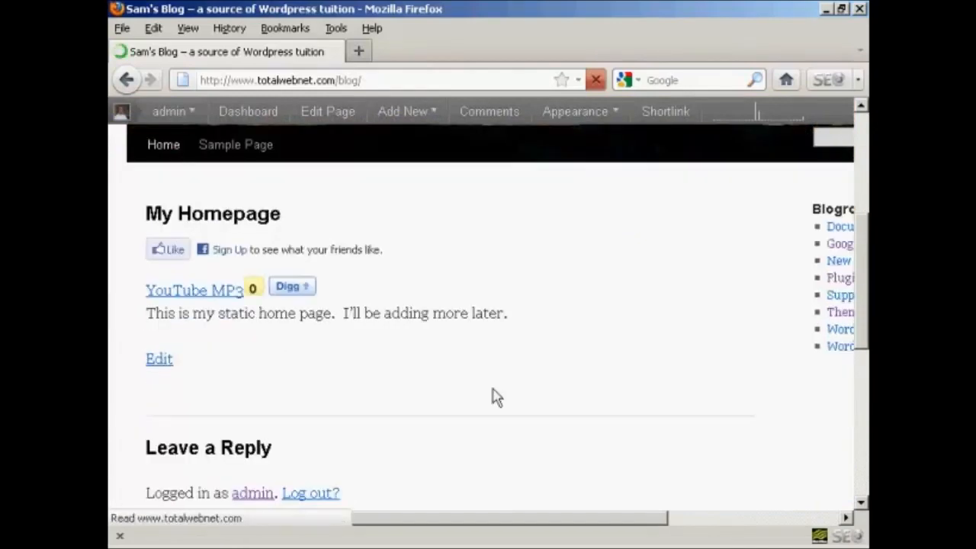
mouse_move(501, 332)
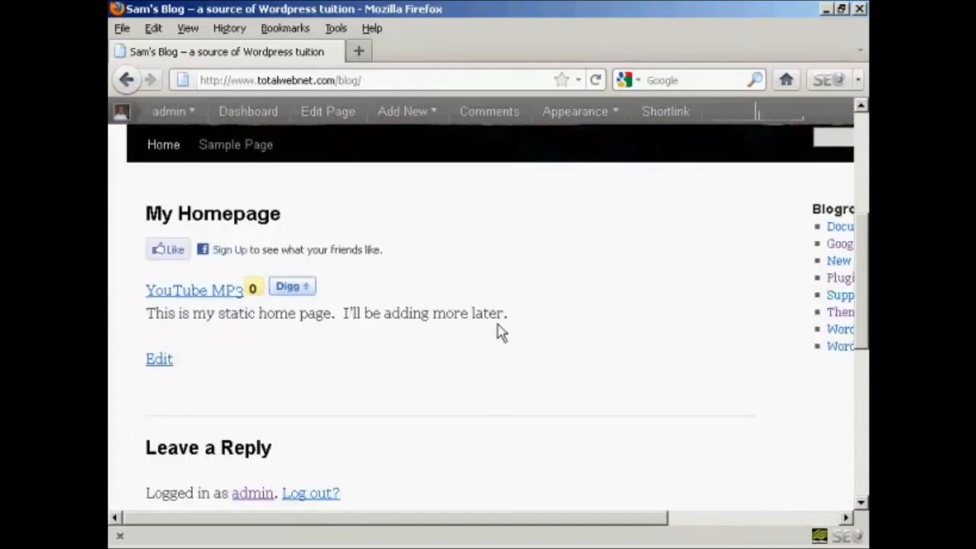